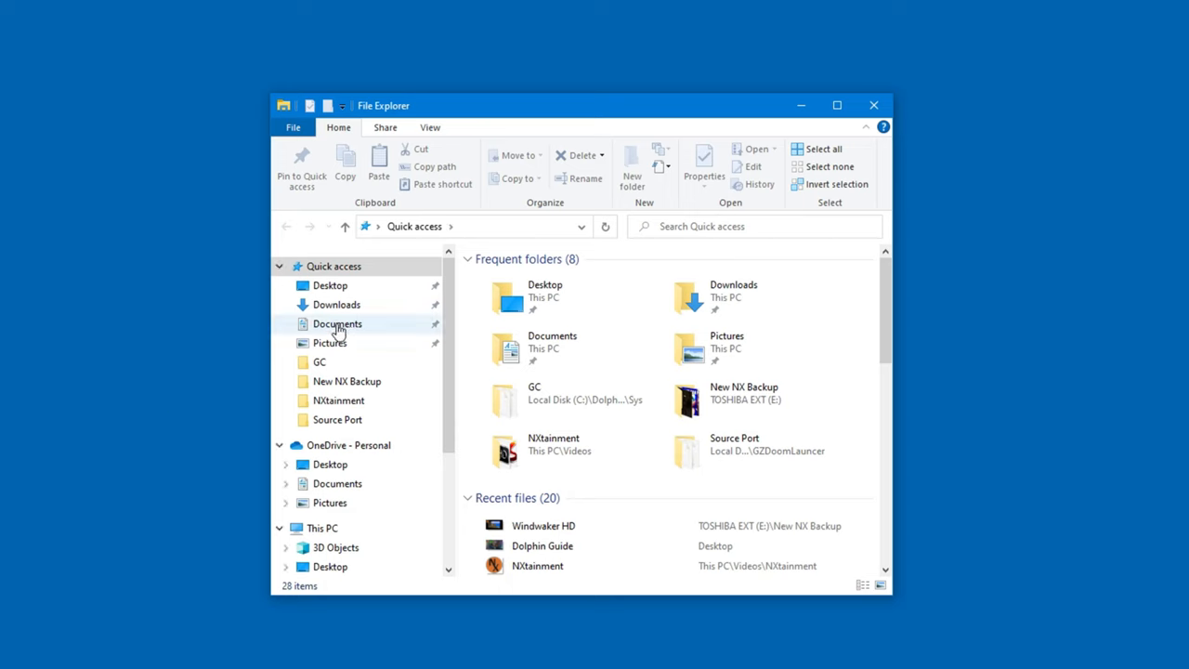
# Go to the Documents folder from Quick access and scroll the navigation pane toward This PC
pyautogui.click(338, 324)
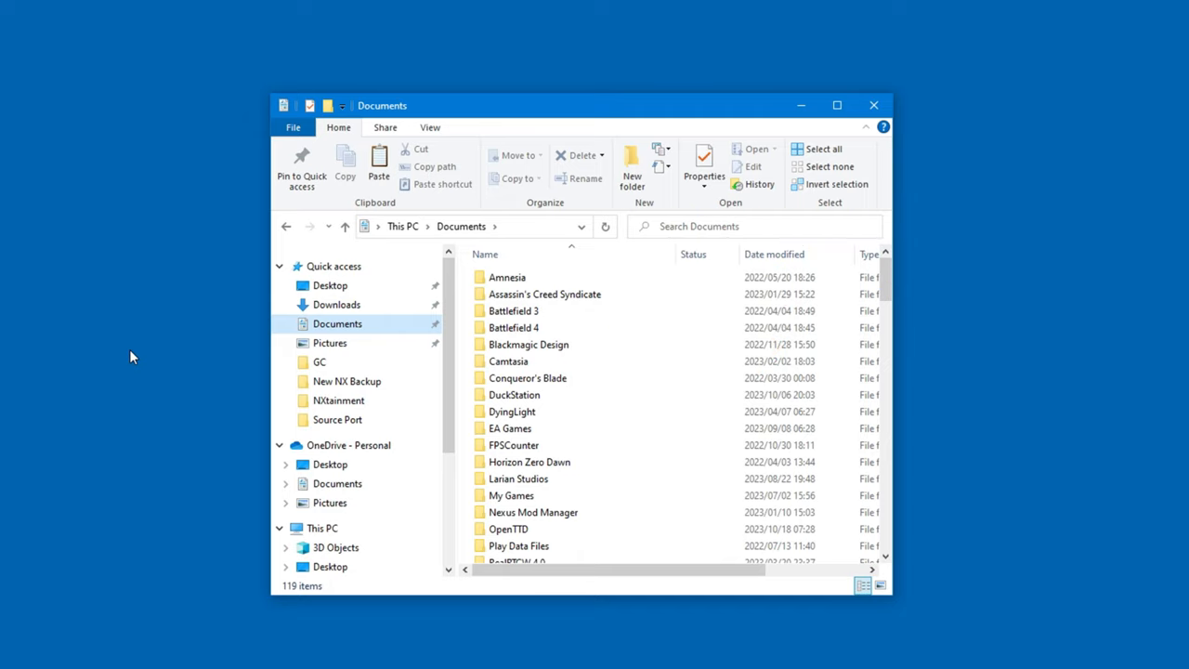
pyautogui.moveTo(405, 353)
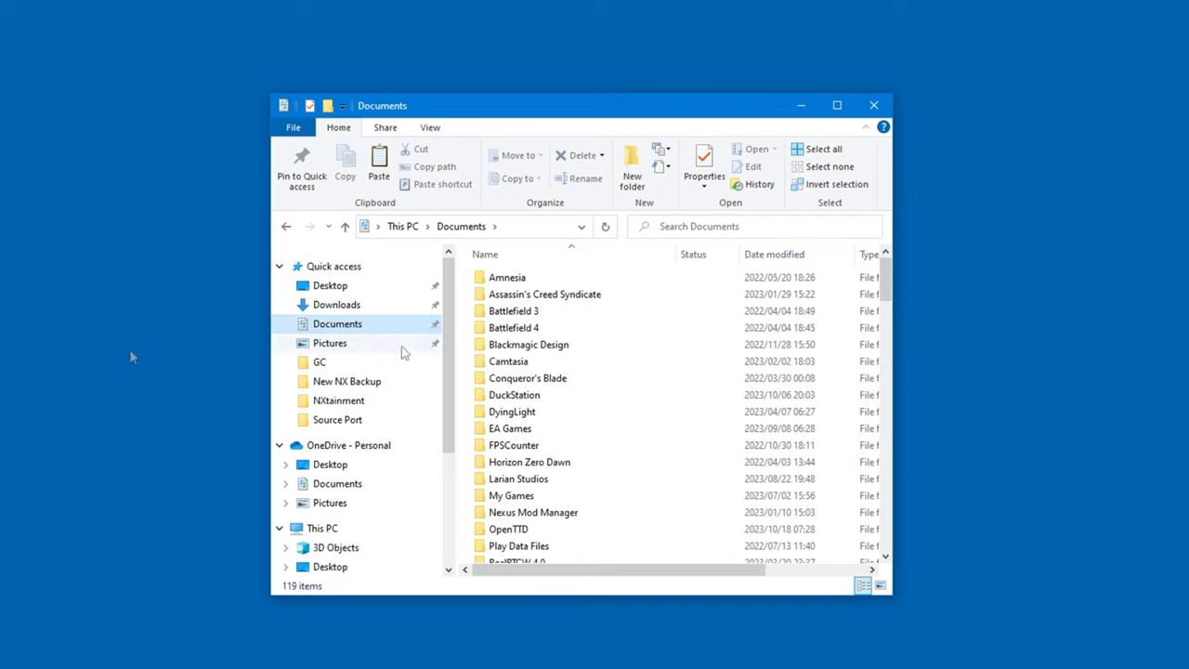
pyautogui.scroll(-3)
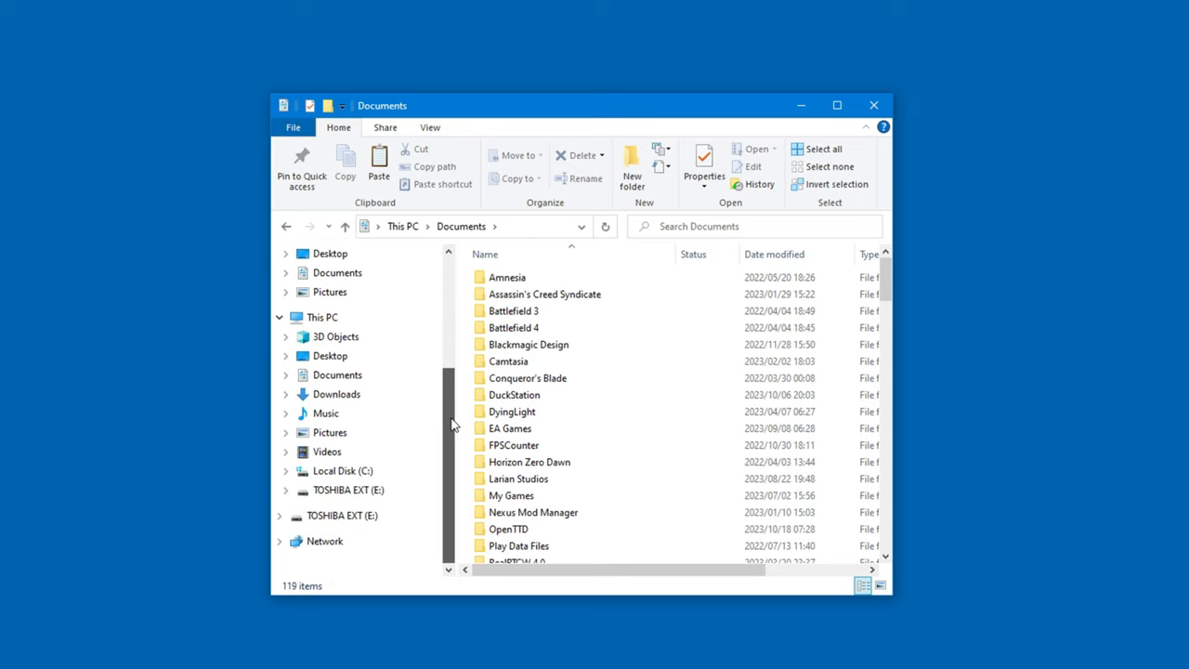
# Navigate Local Disk (C:) > Users > personal profile folder and scroll to where AppData is listed
pyautogui.click(342, 472)
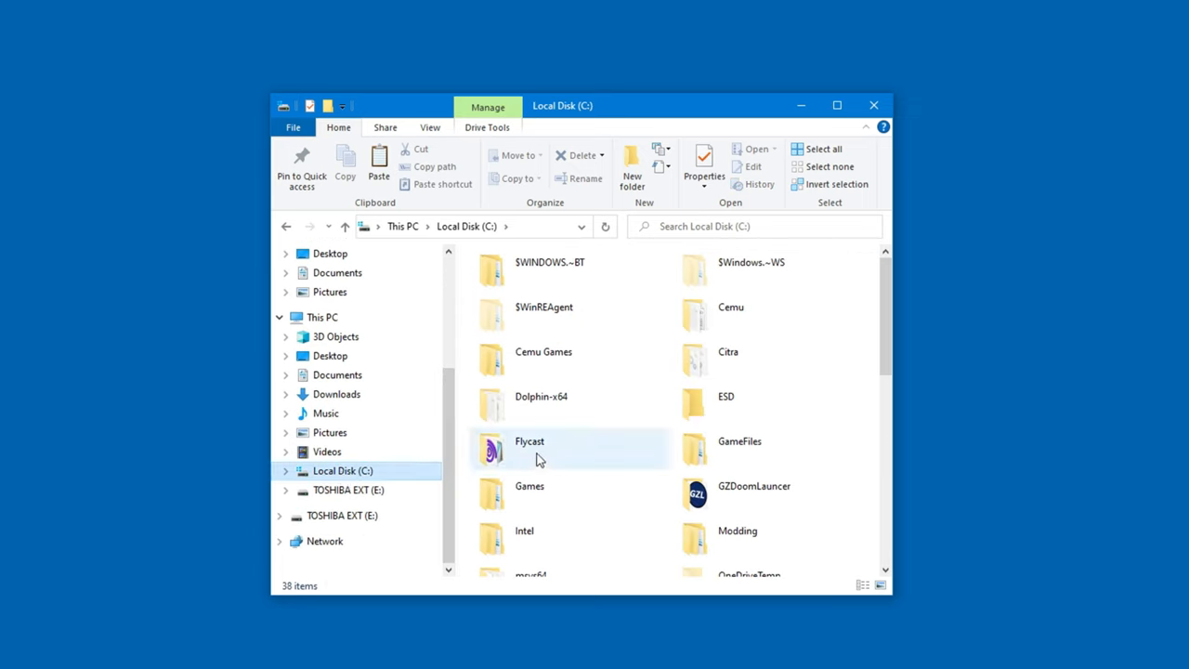
pyautogui.scroll(-3)
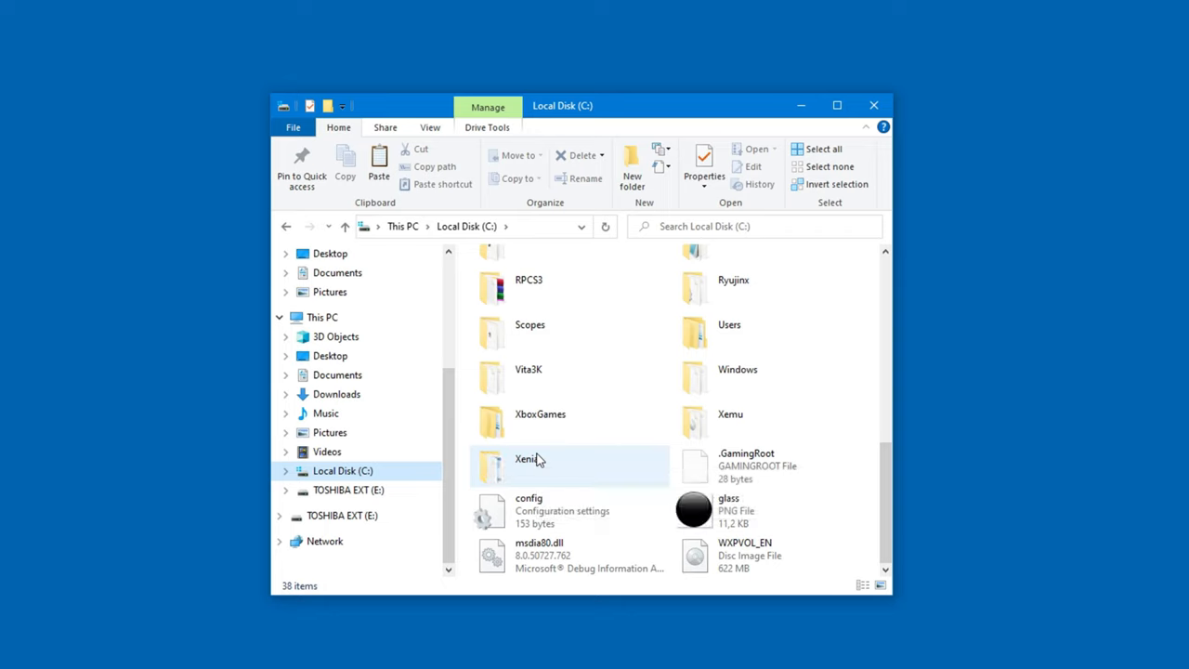
pyautogui.doubleClick(729, 323)
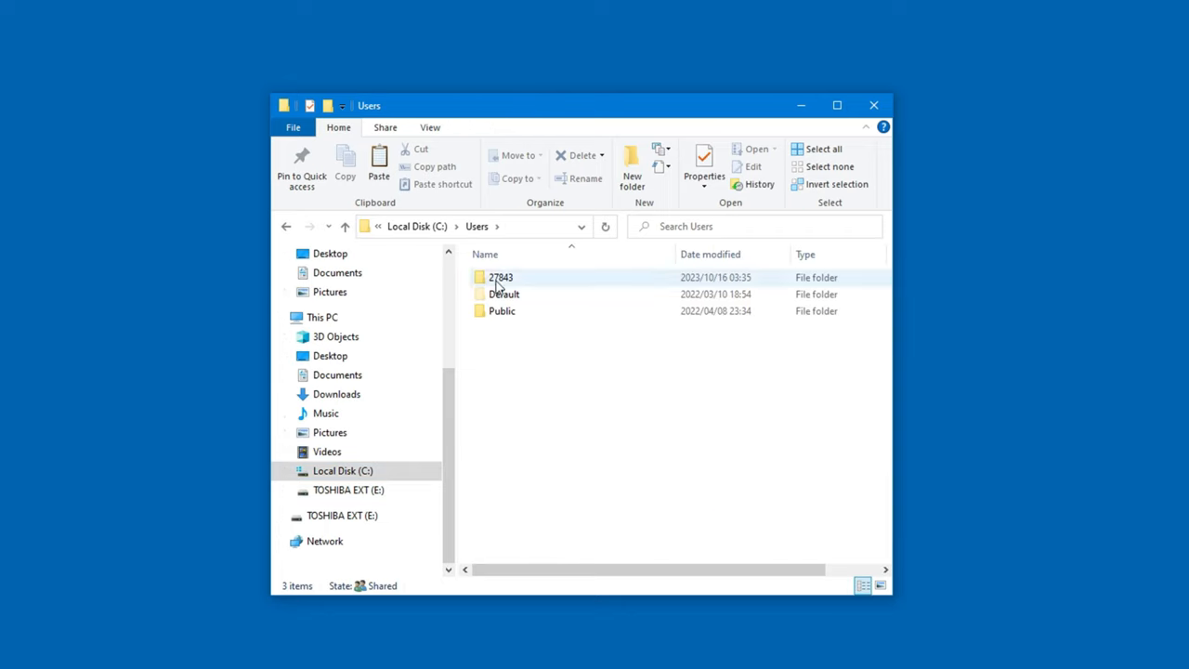
pyautogui.doubleClick(502, 277)
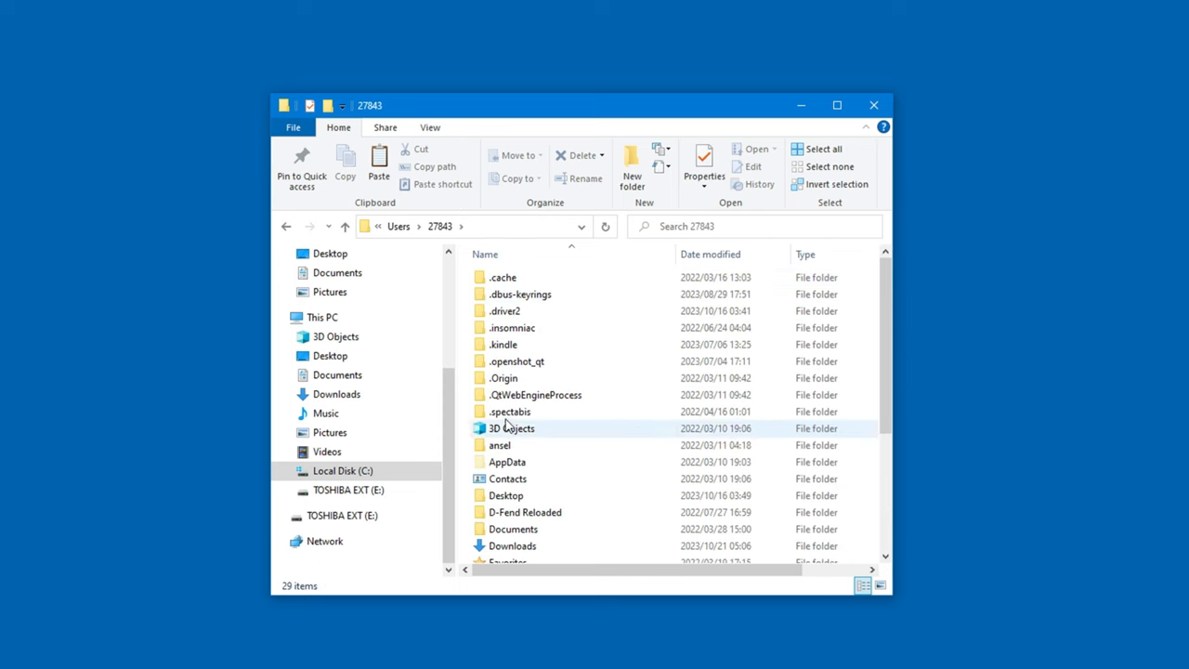
pyautogui.moveTo(465, 399)
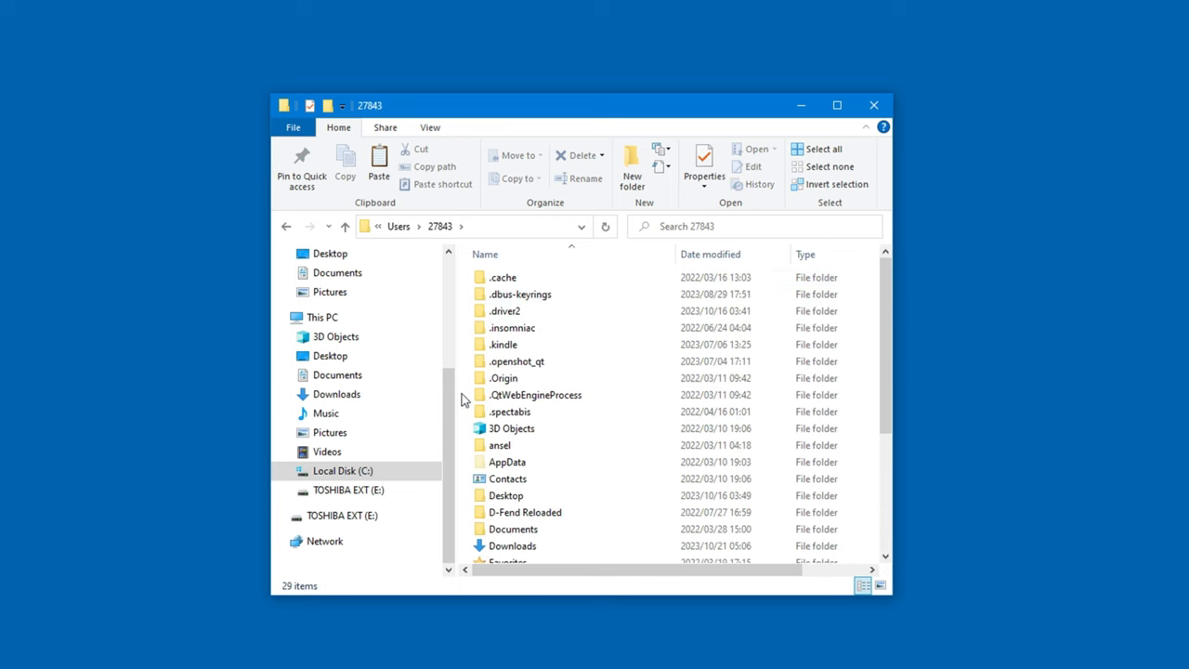
pyautogui.scroll(-3)
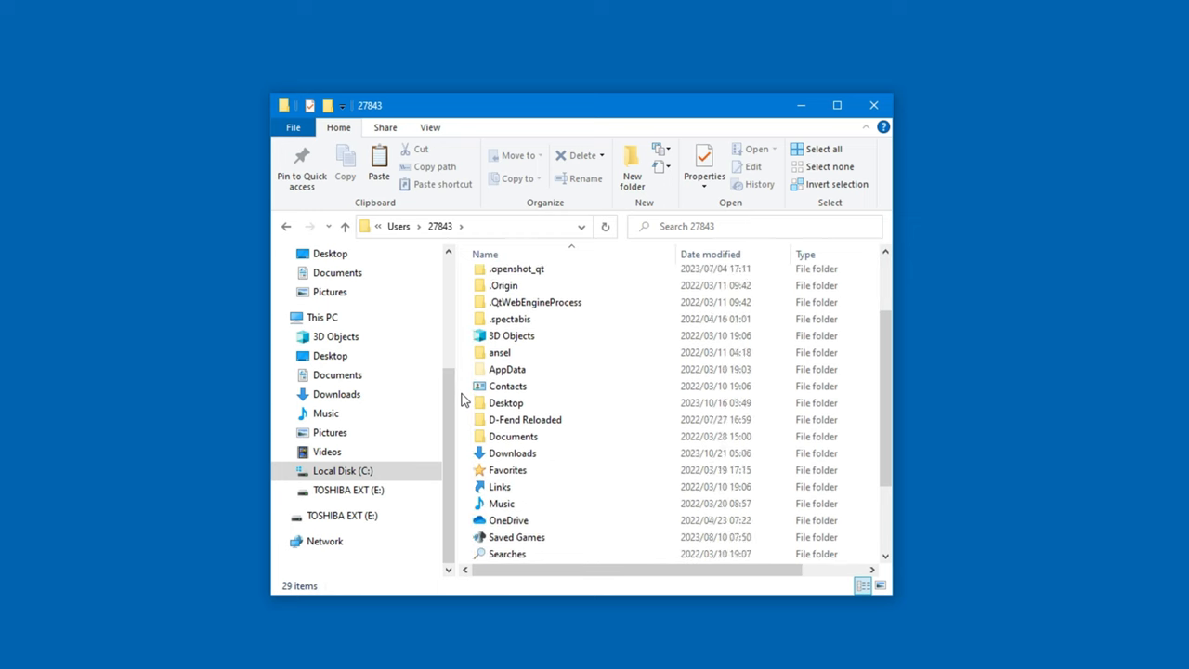
pyautogui.scroll(-3)
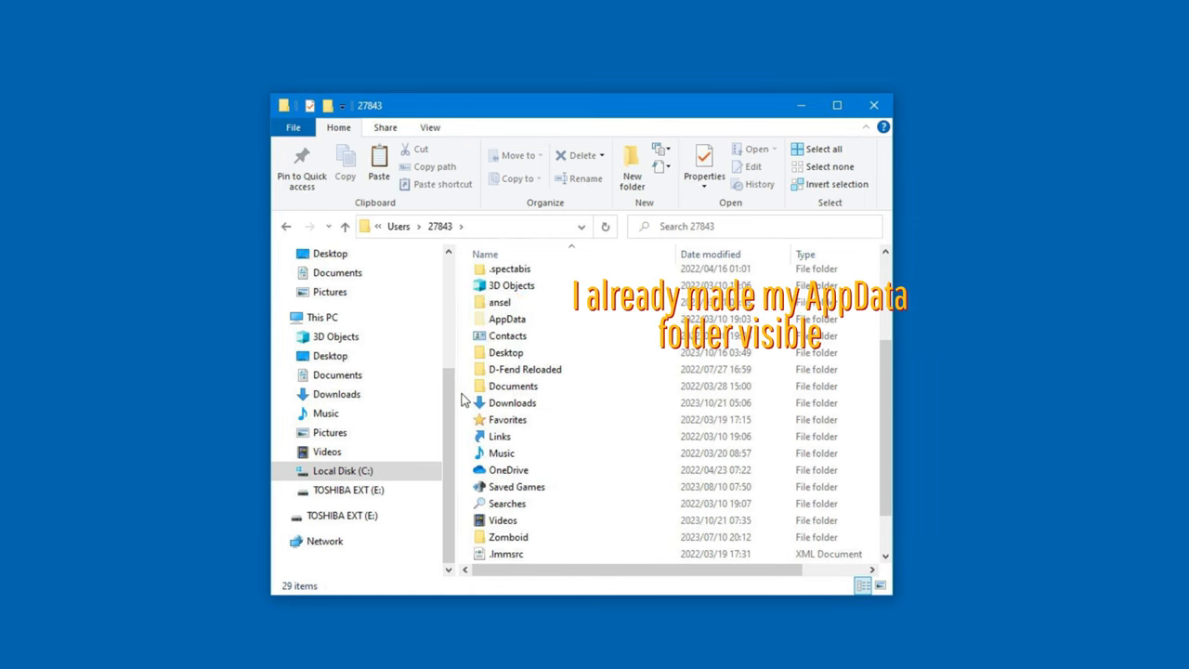
pyautogui.click(505, 461)
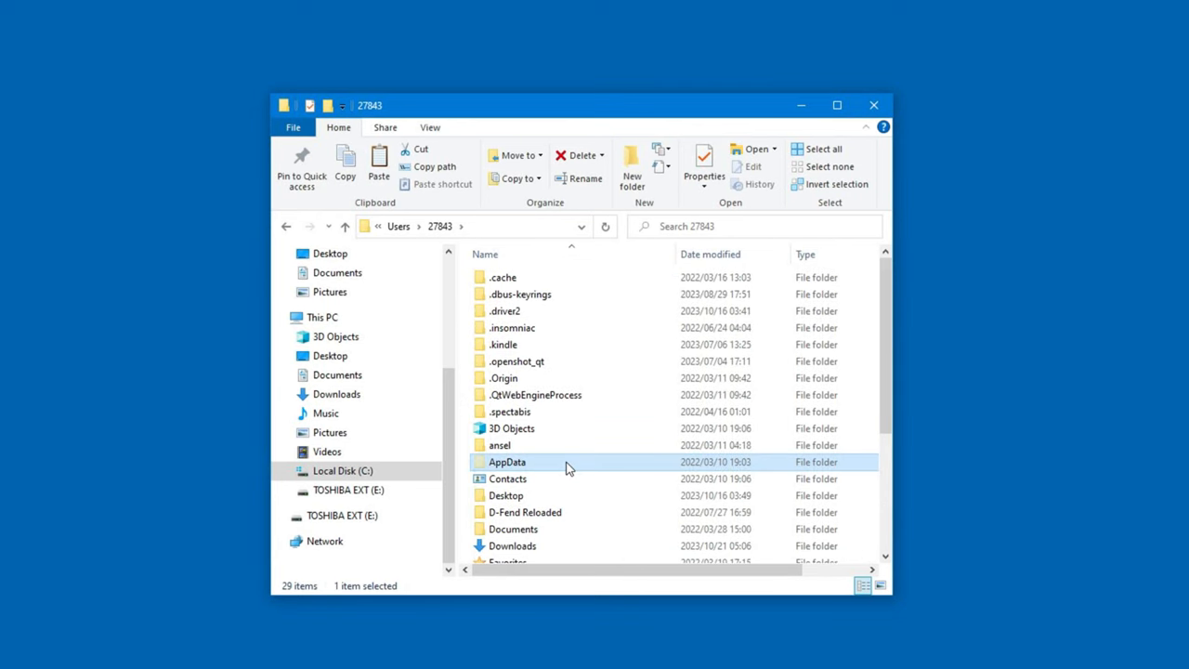
pyautogui.click(429, 126)
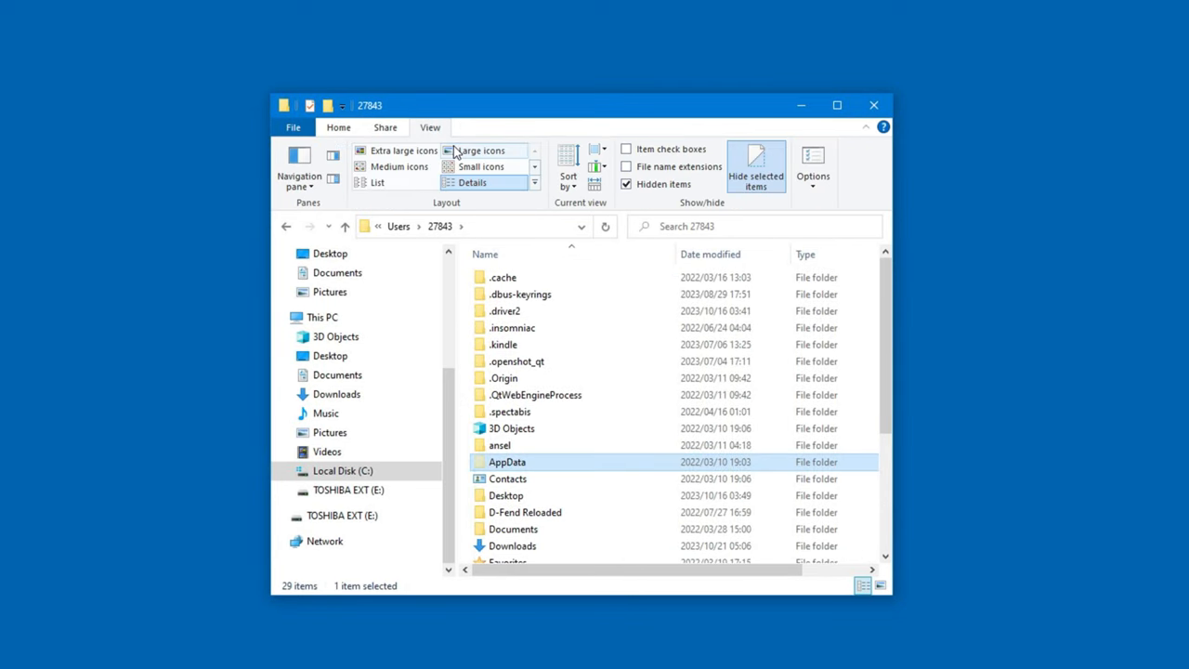
pyautogui.moveTo(814, 168)
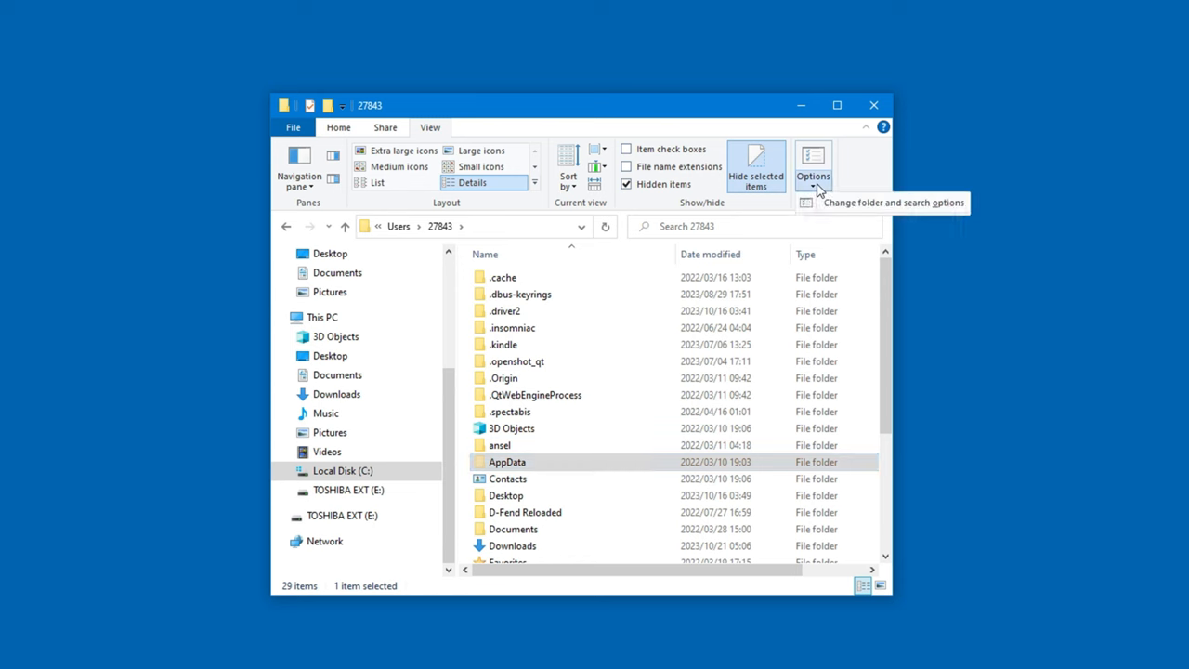
pyautogui.click(814, 167)
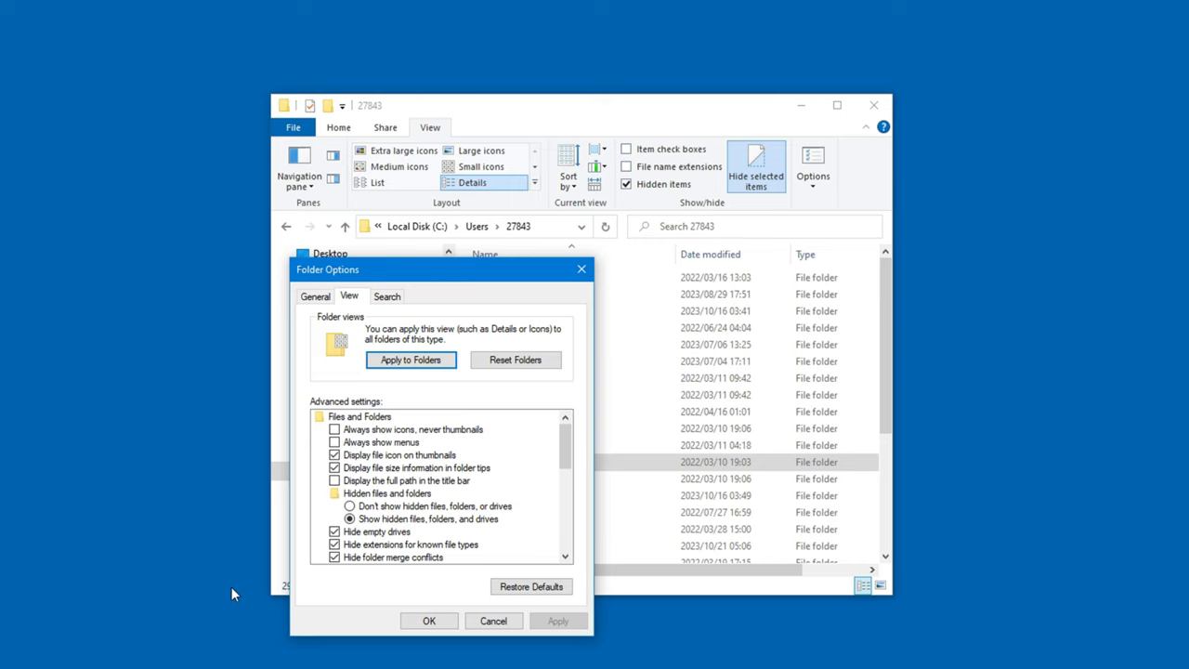
pyautogui.click(429, 621)
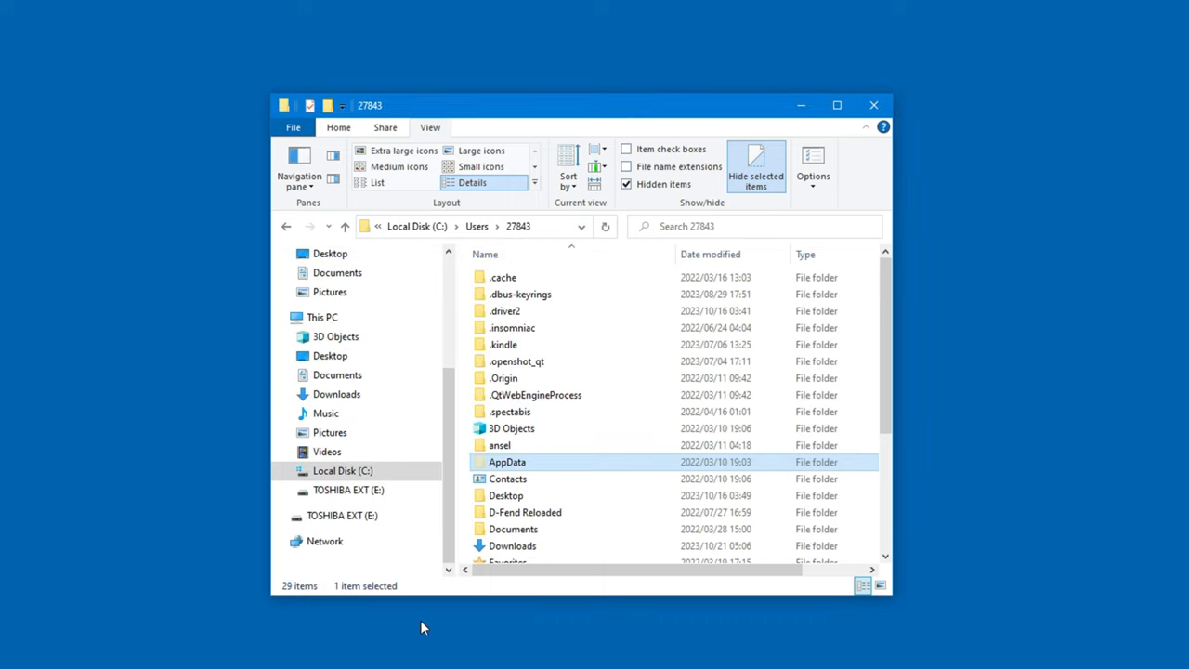
pyautogui.moveTo(510, 479)
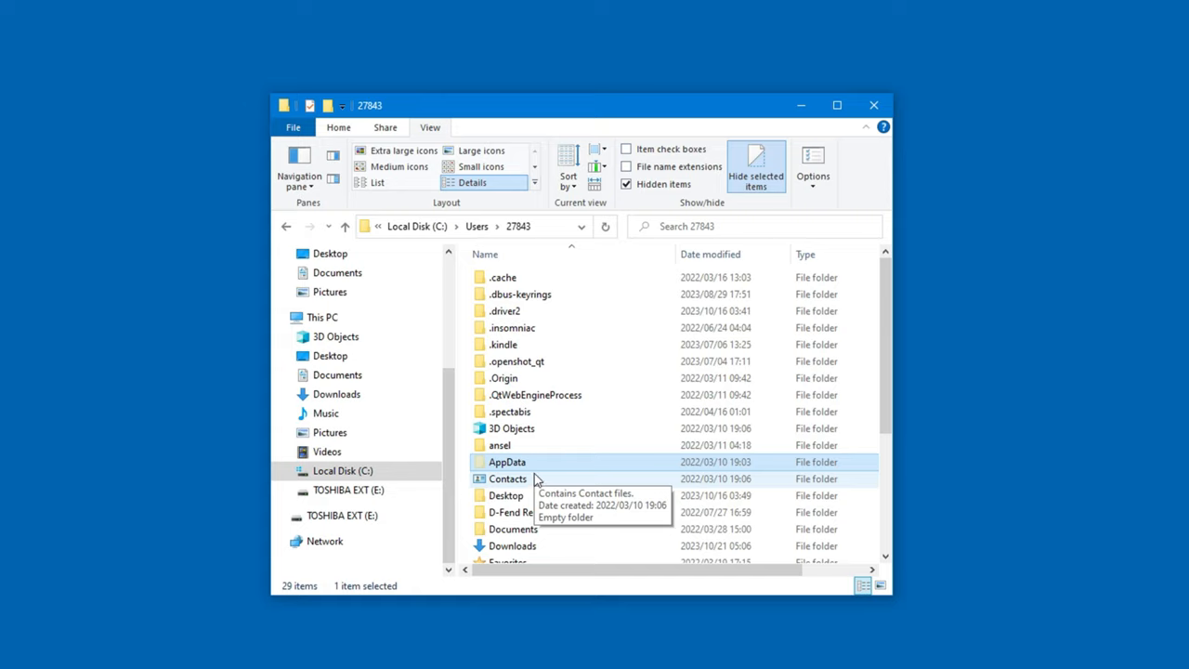
# Navigate AppData > Roaming > Dolphin Emulator to show its Config, GC and Wii folders
pyautogui.doubleClick(506, 461)
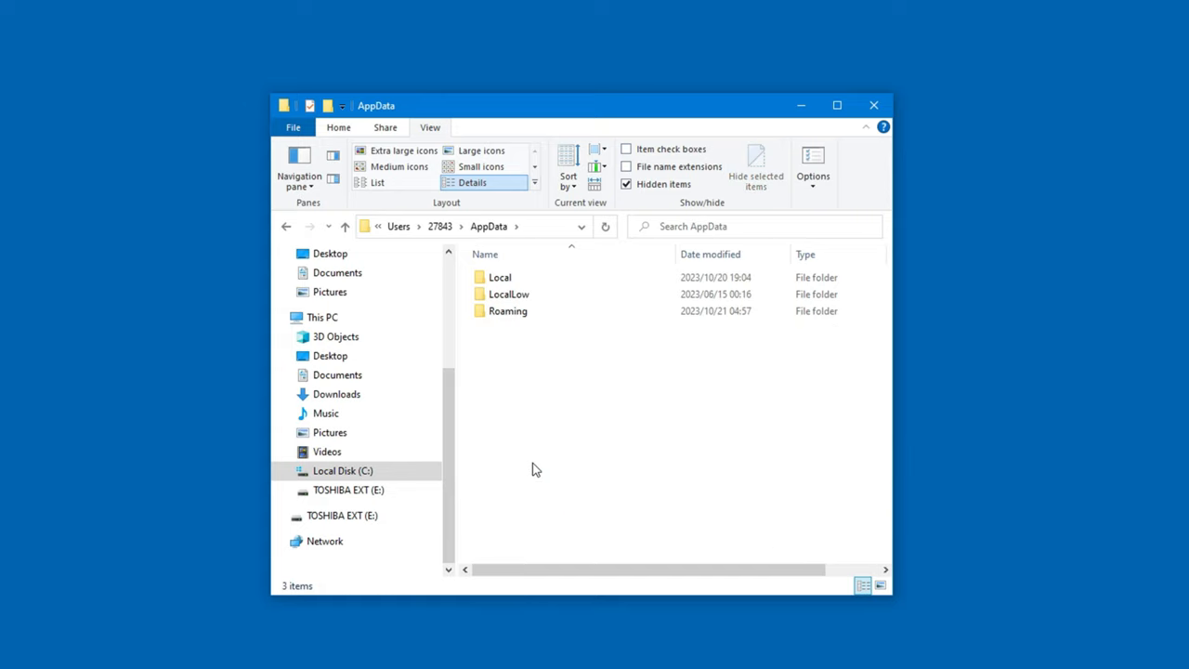
pyautogui.moveTo(475, 354)
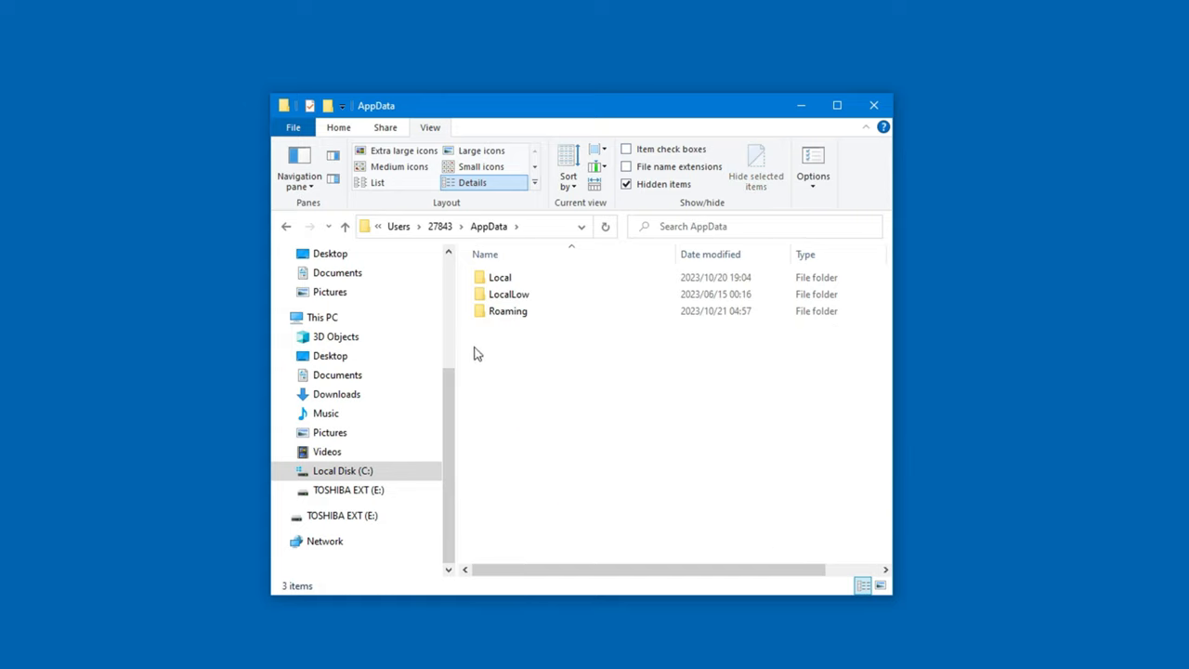
pyautogui.doubleClick(507, 311)
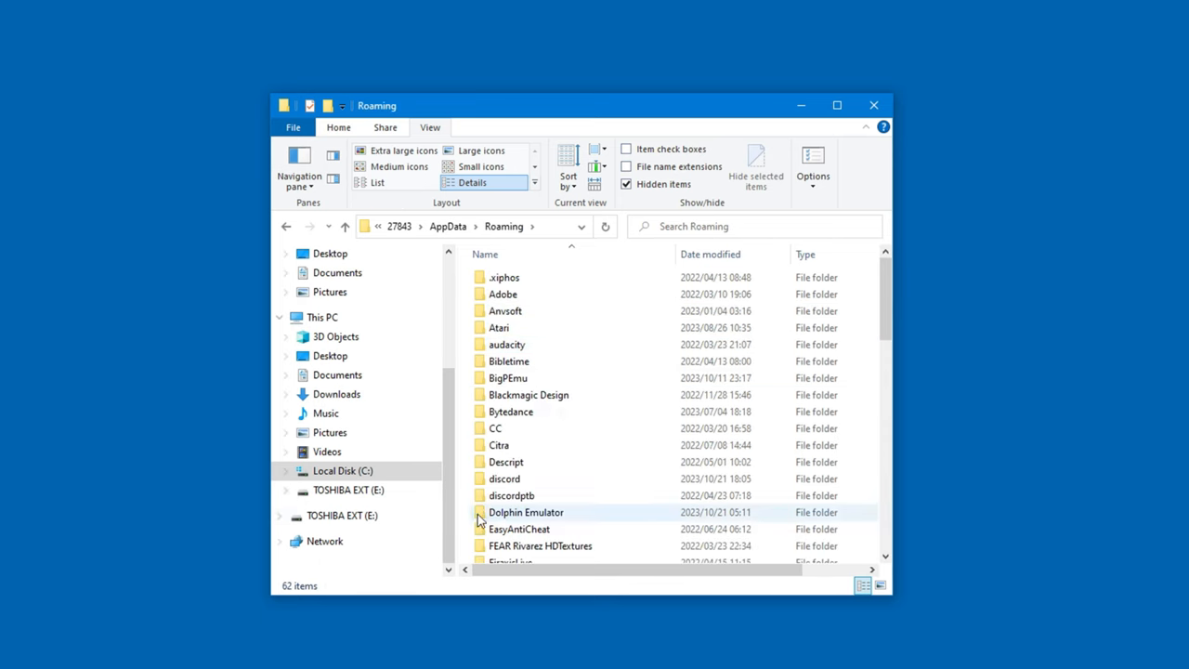
pyautogui.doubleClick(526, 513)
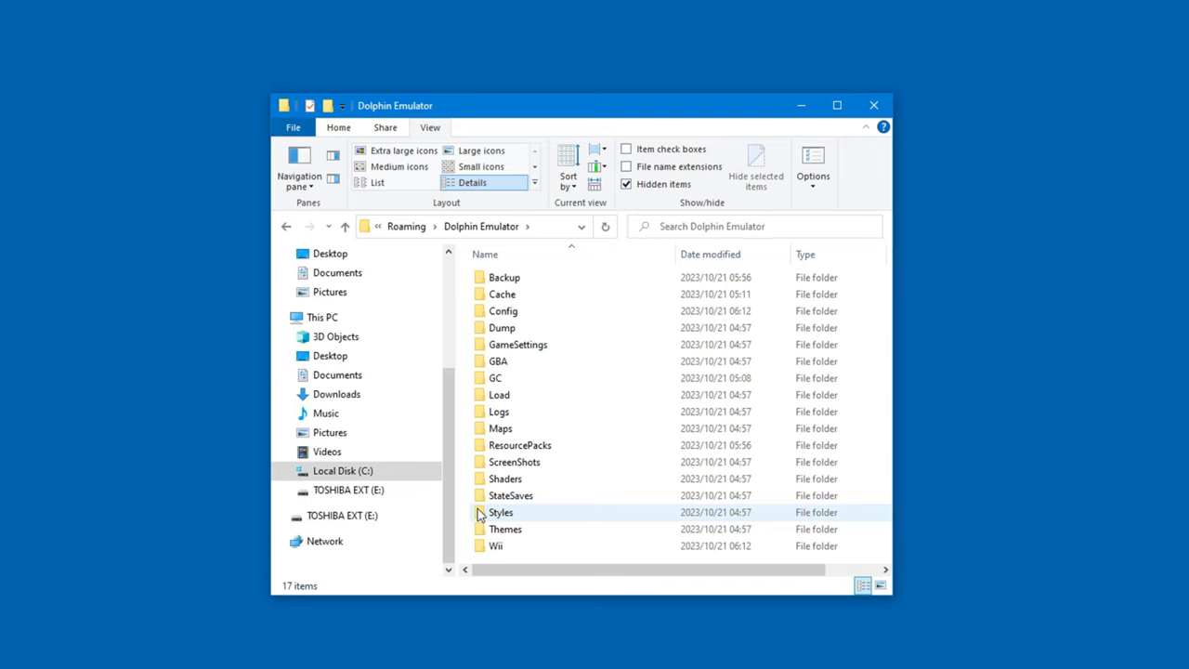
pyautogui.moveTo(465, 307)
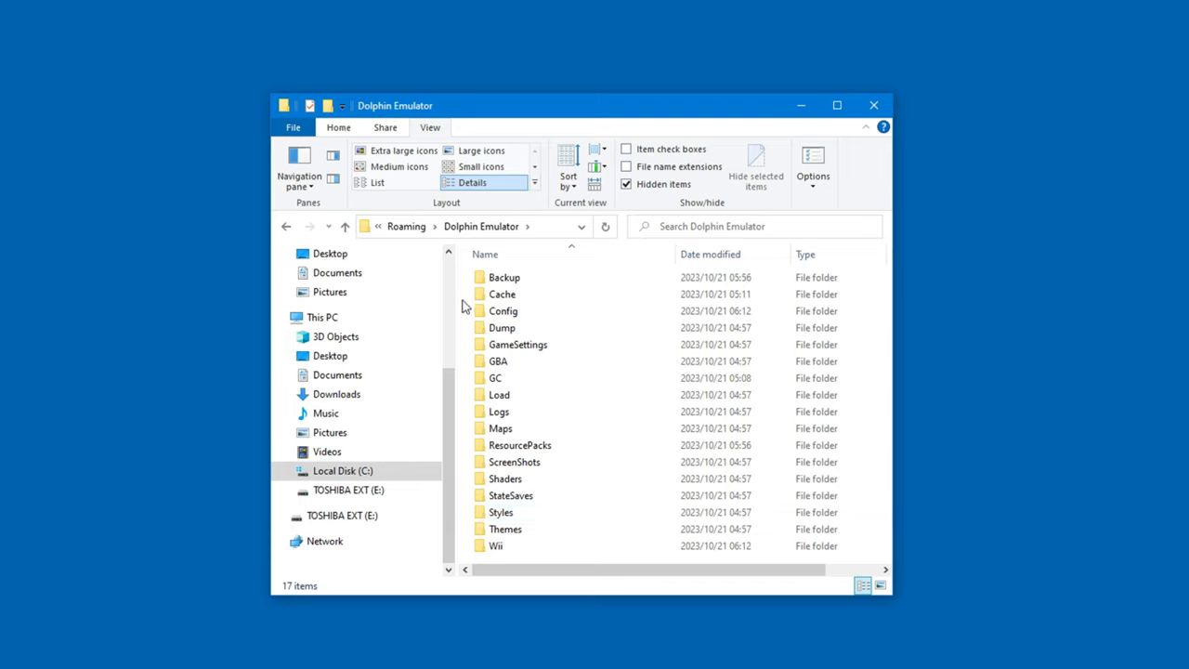
pyautogui.moveTo(465, 385)
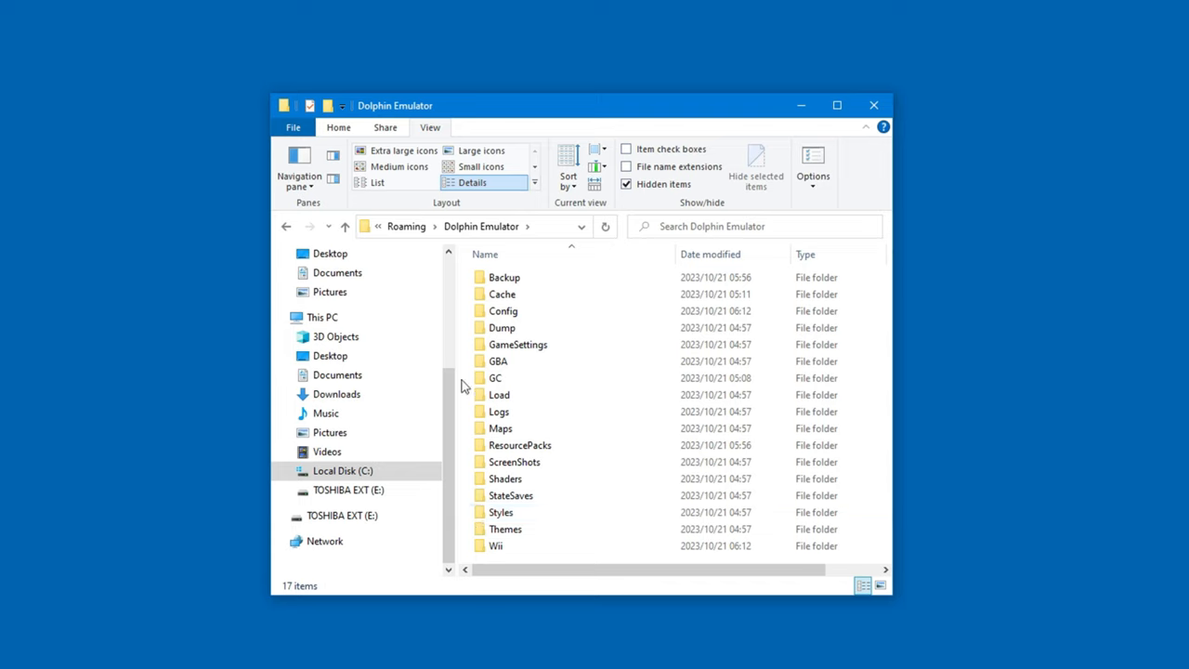